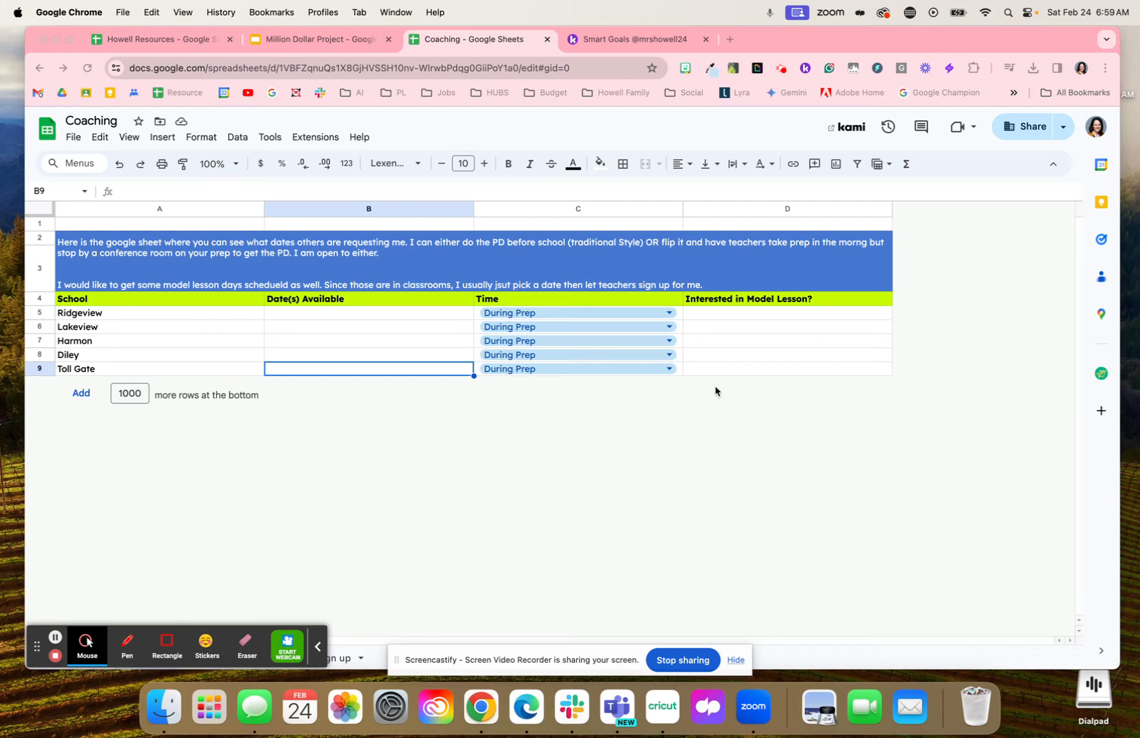
{"action": "mouse_move", "coordinate": [403, 330]}
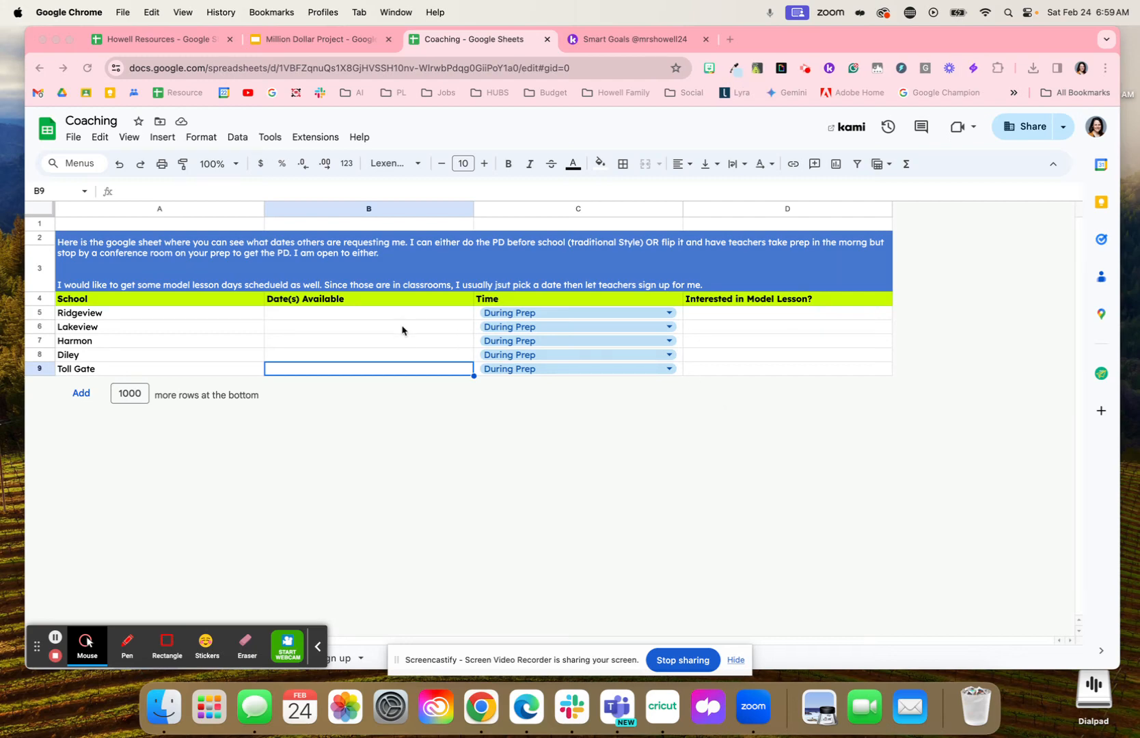
{"action": "mouse_move", "coordinate": [516, 312]}
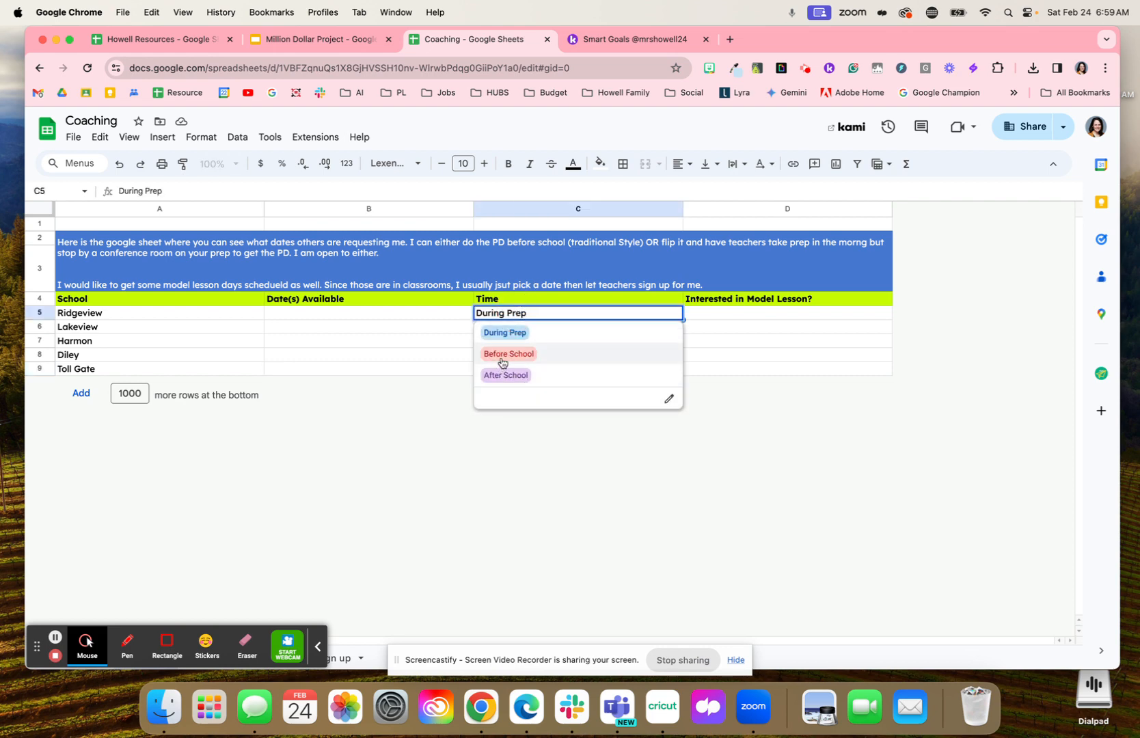
{"action": "mouse_move", "coordinate": [377, 364]}
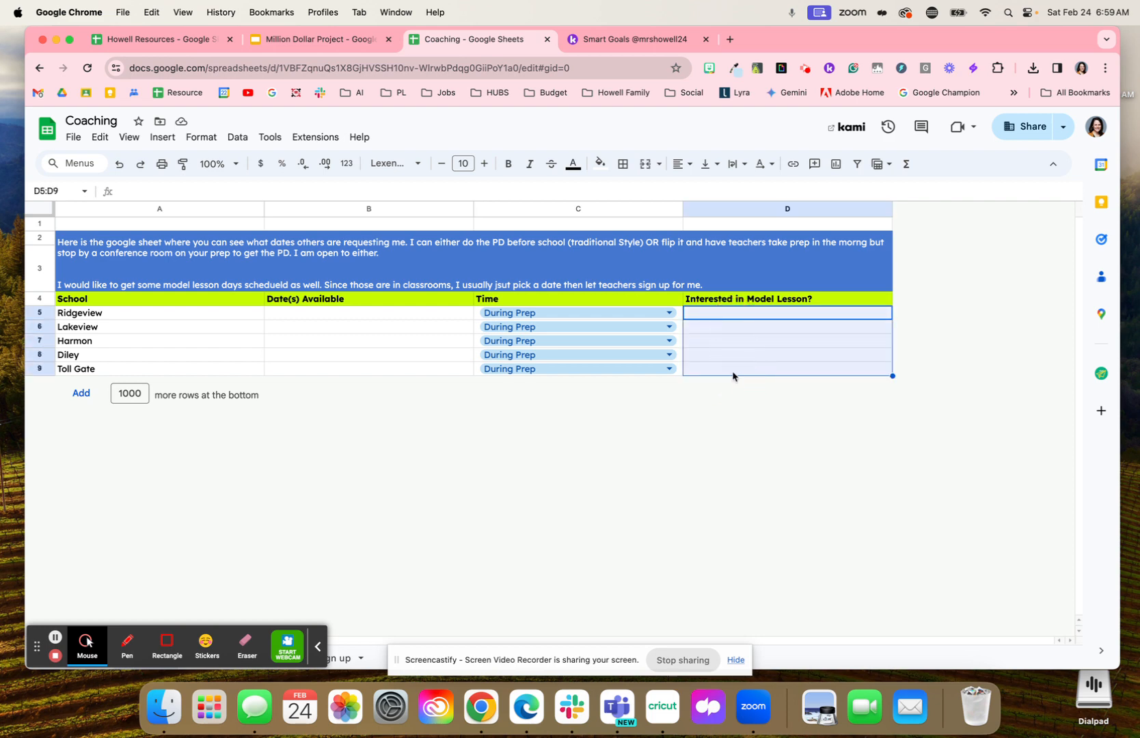
Switch to the Eduprotocols Model Lesson Sign up tab and tick the row 5 period checkboxes.
{"action": "left_click", "coordinate": [788, 327]}
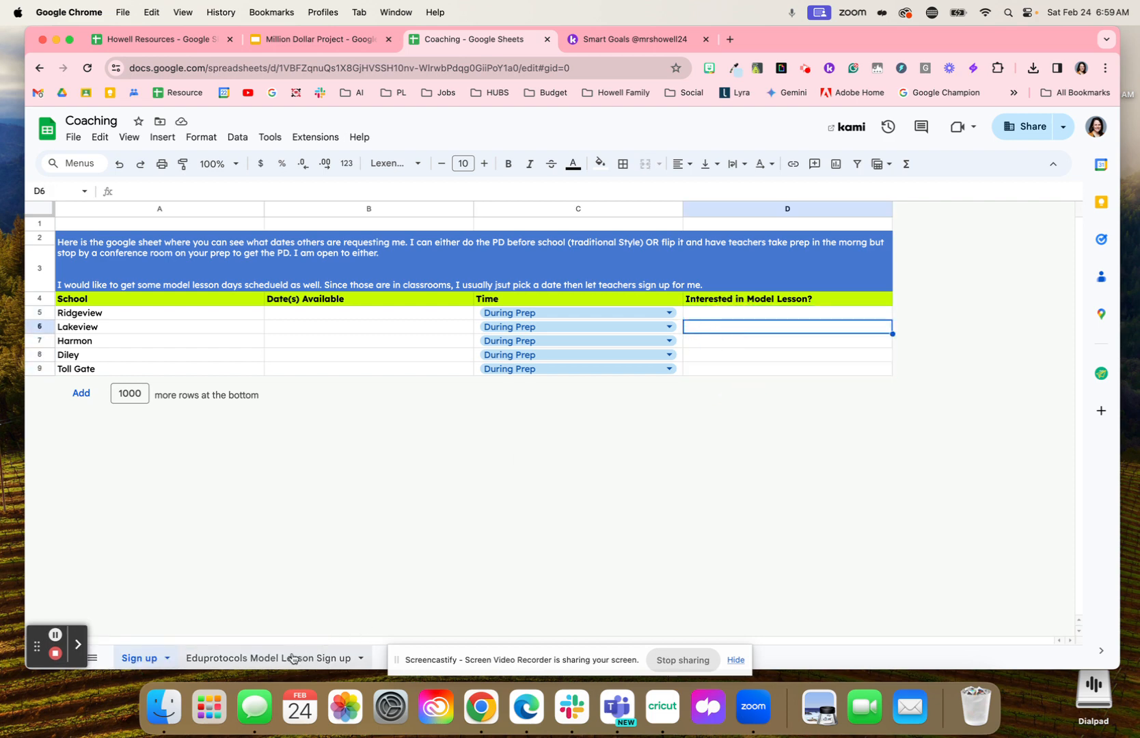
{"action": "left_click", "coordinate": [273, 658]}
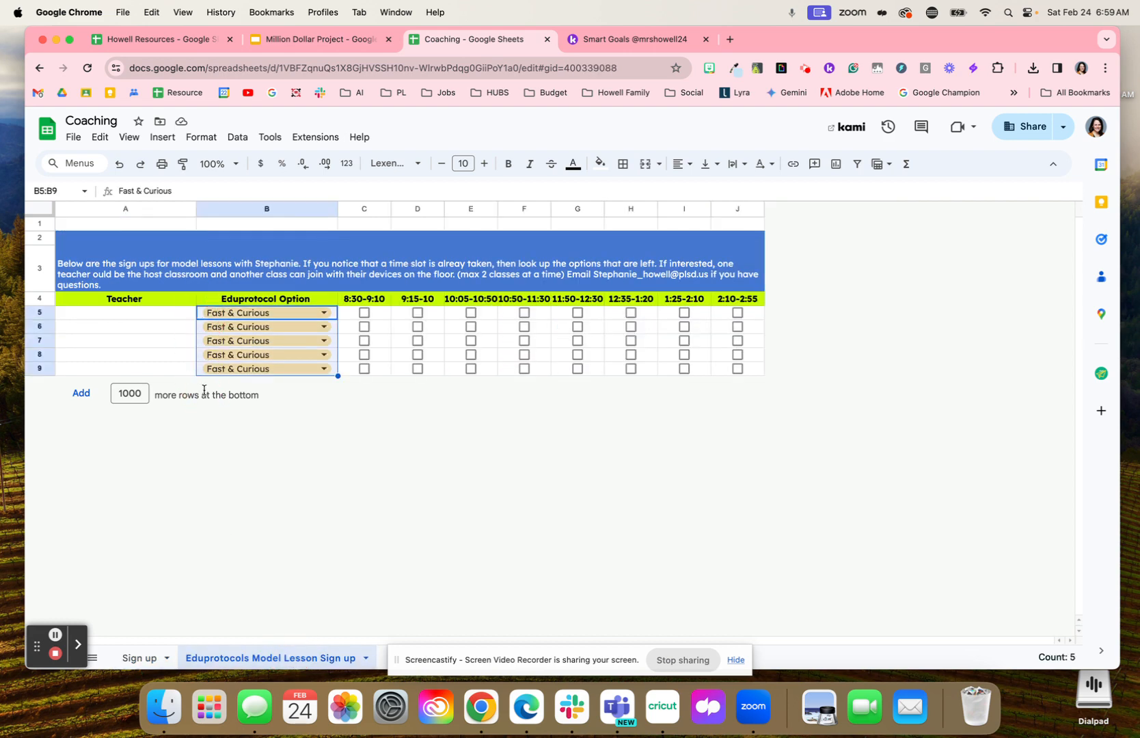
{"action": "left_click", "coordinate": [126, 313]}
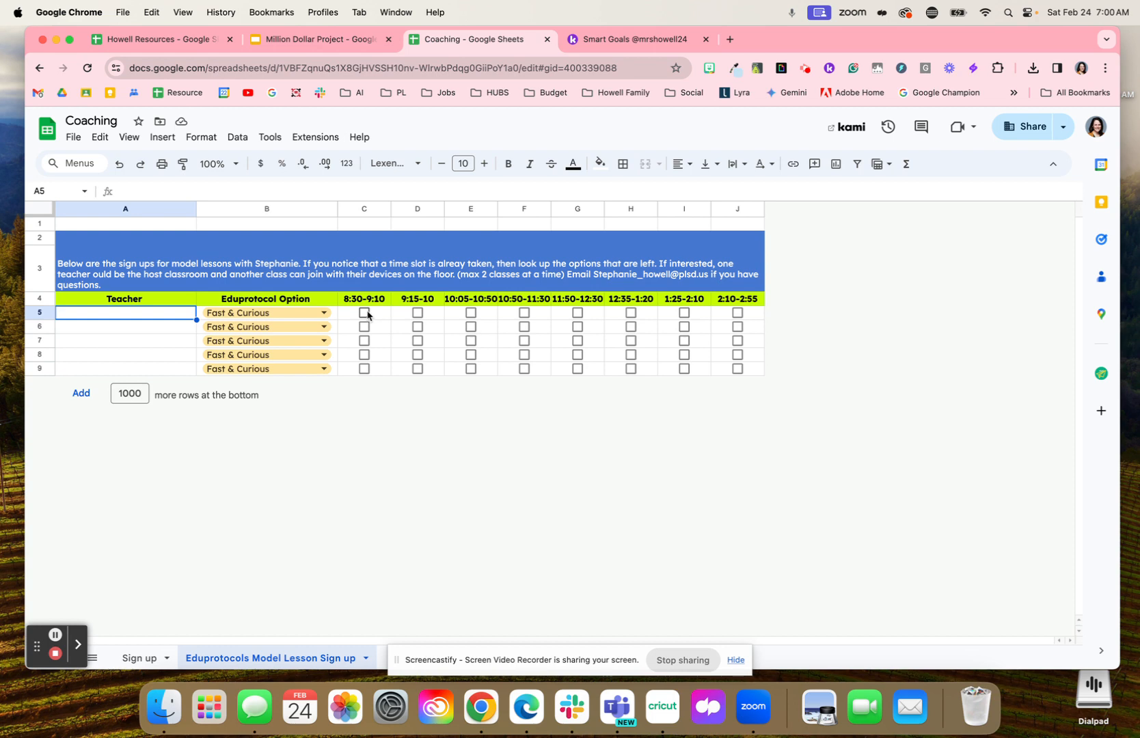
{"action": "mouse_move", "coordinate": [364, 319]}
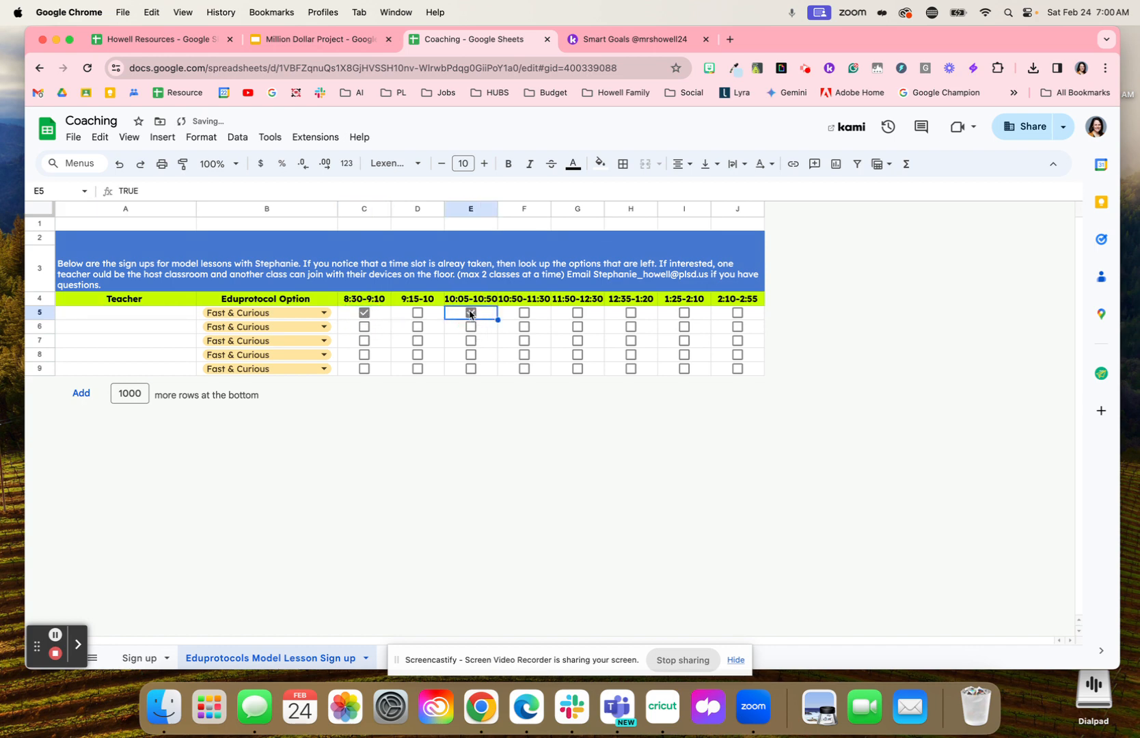
Untick the 10:05-10:50 period in row 5 so all period boxes are empty.
{"action": "left_click", "coordinate": [470, 313]}
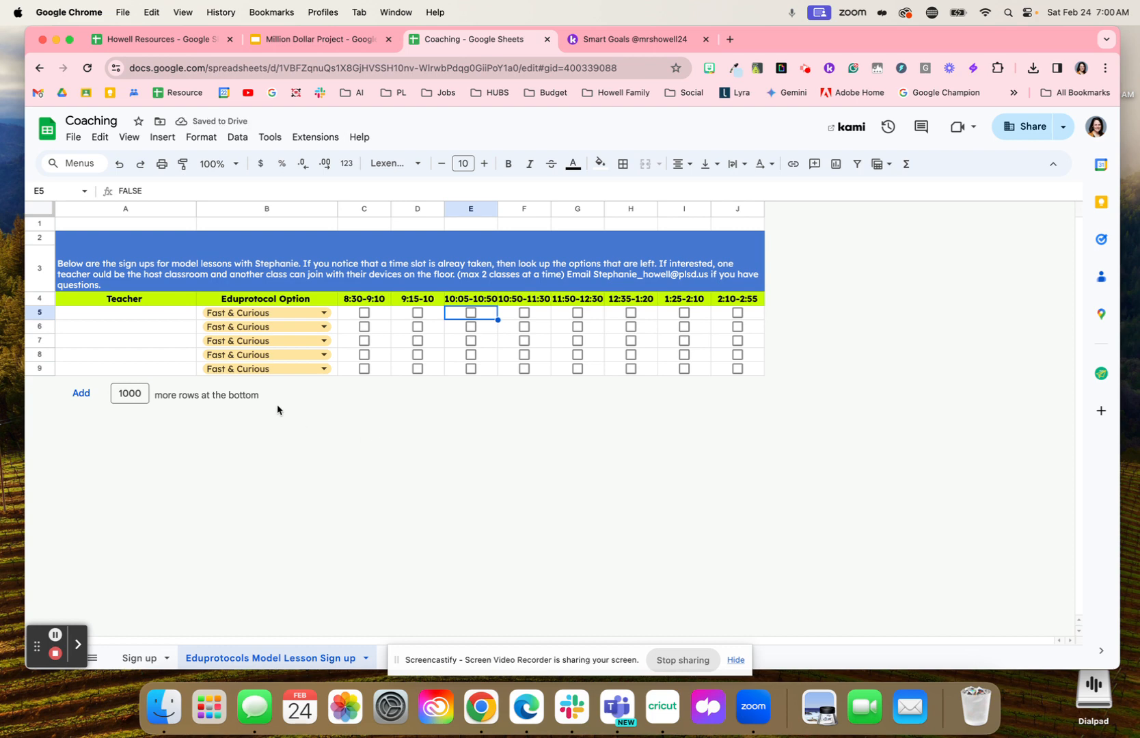
{"action": "mouse_move", "coordinate": [205, 361]}
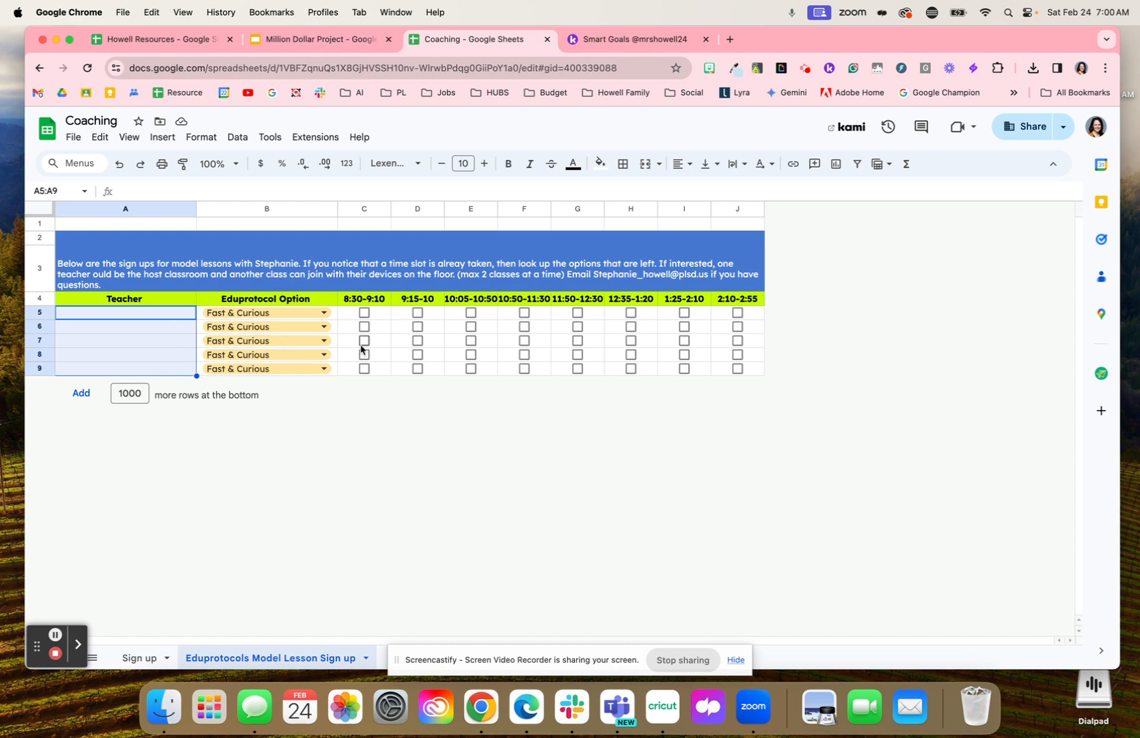
{"action": "mouse_move", "coordinate": [476, 377]}
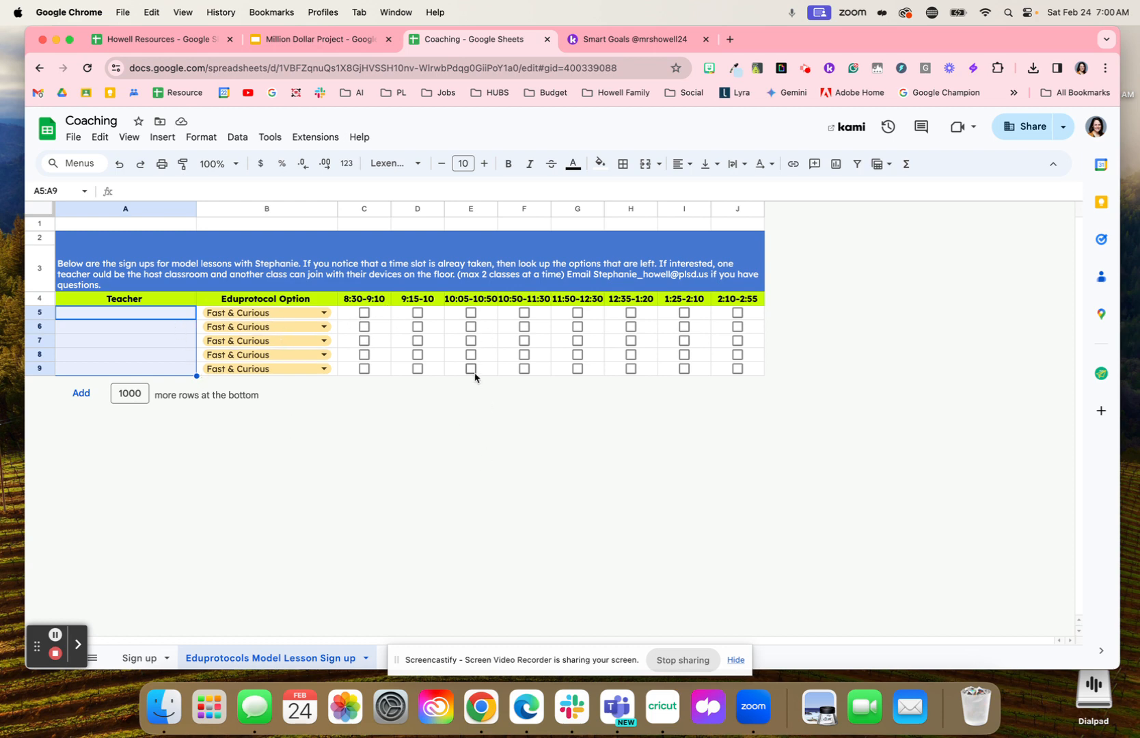
{"action": "mouse_move", "coordinate": [683, 680]}
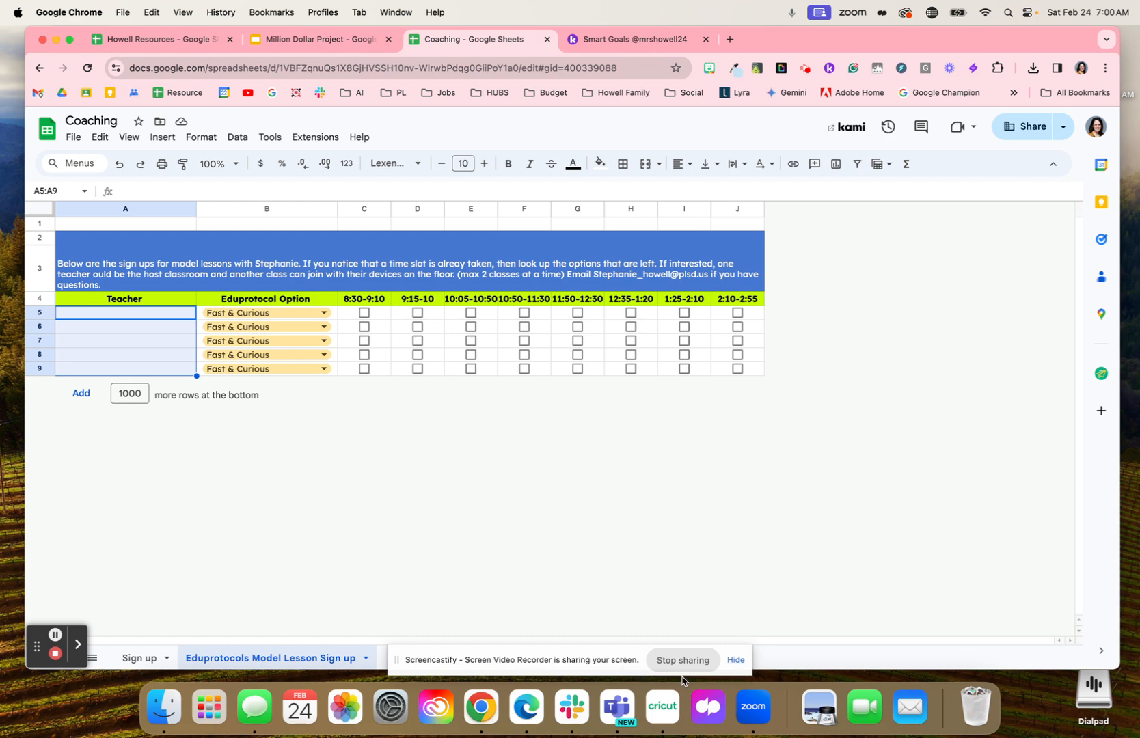